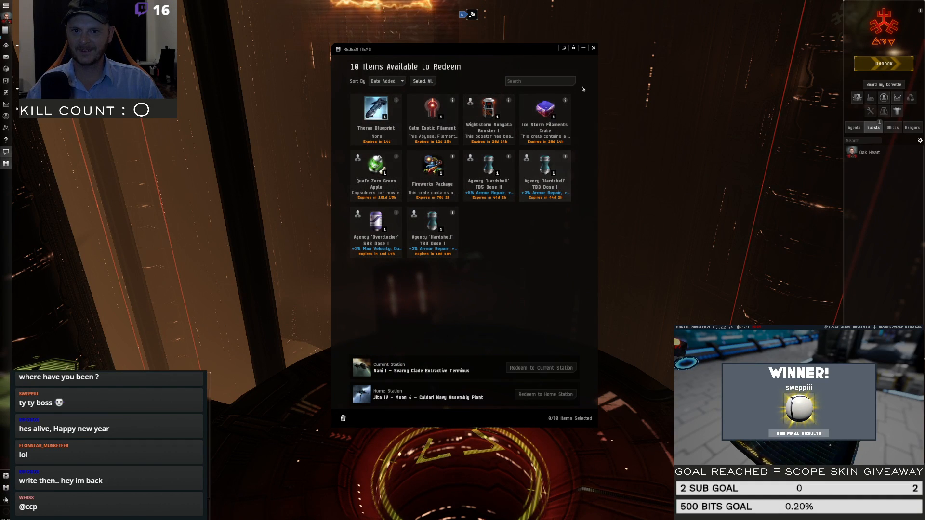
Load the EVE Online news page for the Doctor Who article and scroll into it
{"action": "left_click", "coordinate": [593, 48]}
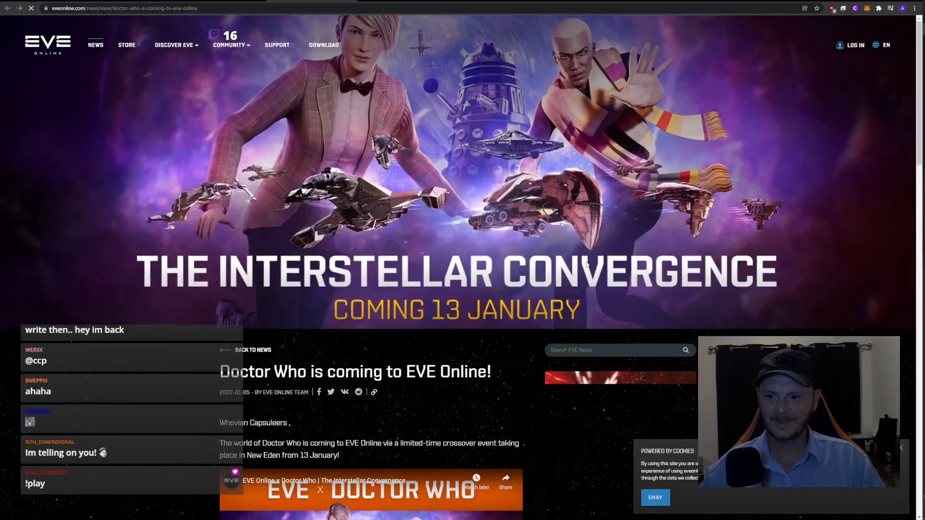
{"action": "scroll", "scroll_direction": "down", "scroll_amount": 3}
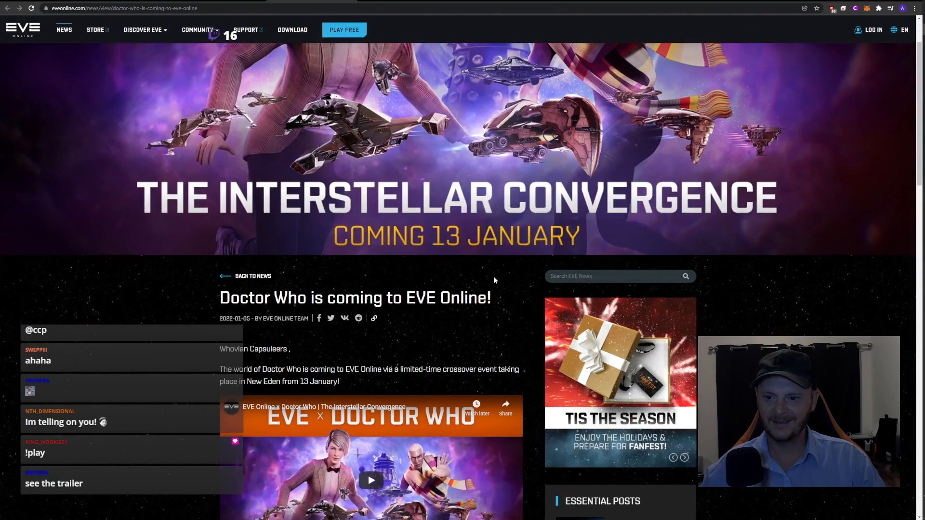
{"action": "scroll", "scroll_direction": "down", "scroll_amount": 3}
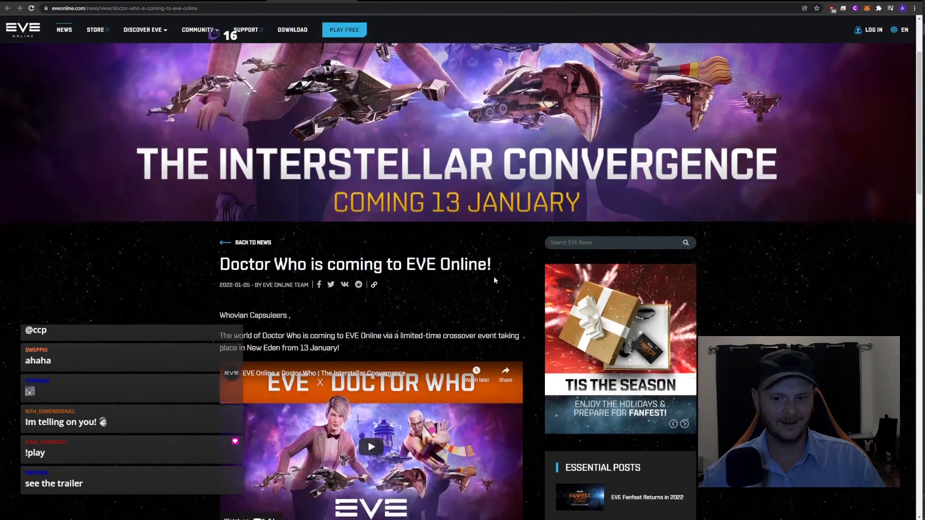
{"action": "scroll", "scroll_direction": "down", "scroll_amount": 3}
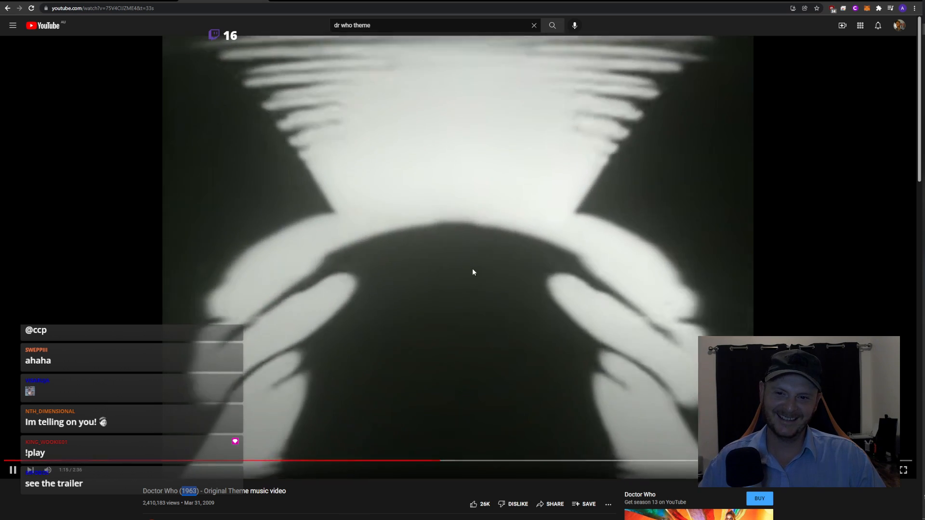
{"action": "mouse_move", "coordinate": [447, 207]}
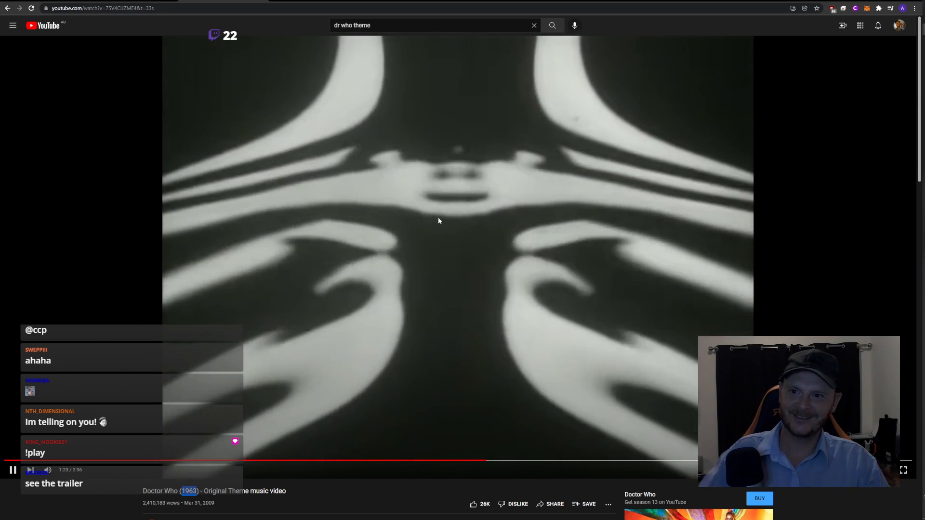
Pause the 1963 Doctor Who theme video and return to the news article
{"action": "left_click", "coordinate": [457, 257]}
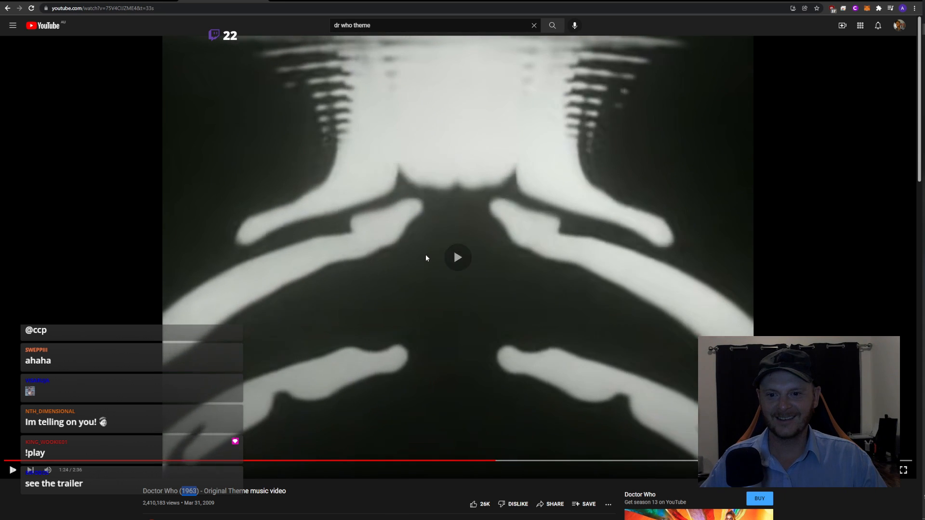
{"action": "left_click", "coordinate": [458, 257]}
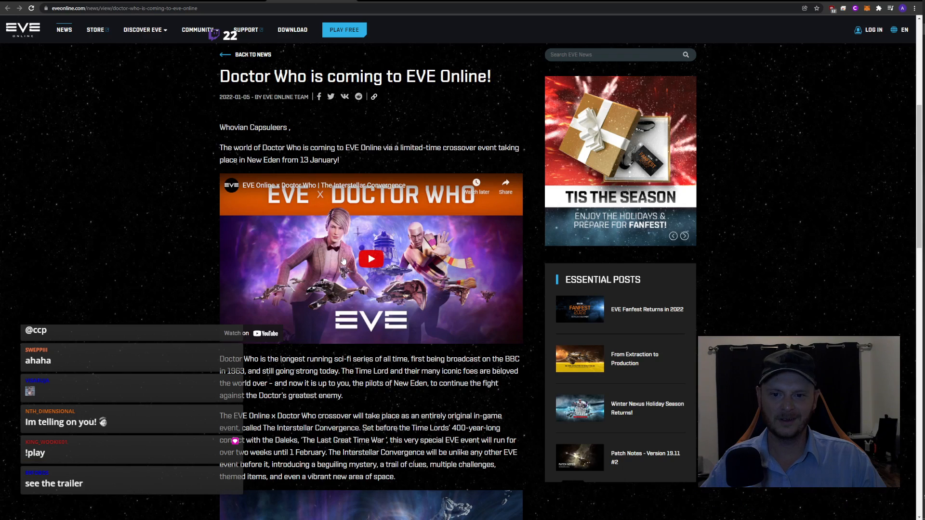
{"action": "scroll", "scroll_direction": "down", "scroll_amount": 3}
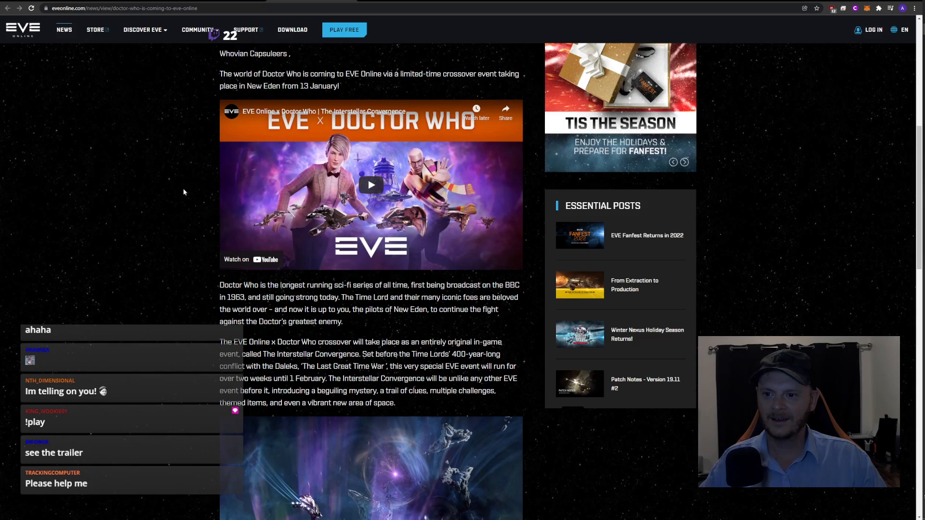
{"action": "scroll", "scroll_direction": "down", "scroll_amount": 3}
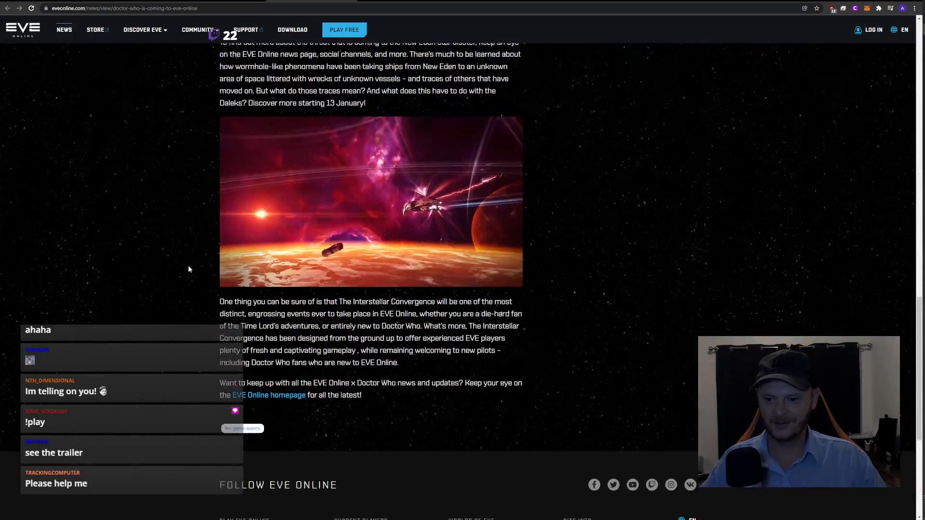
{"action": "scroll", "scroll_direction": "up", "scroll_amount": 3}
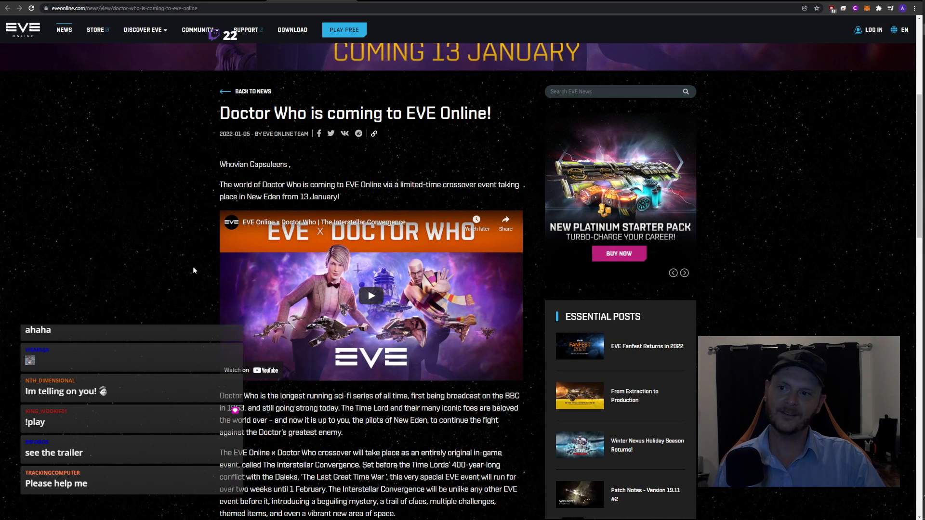
{"action": "left_click", "coordinate": [685, 273]}
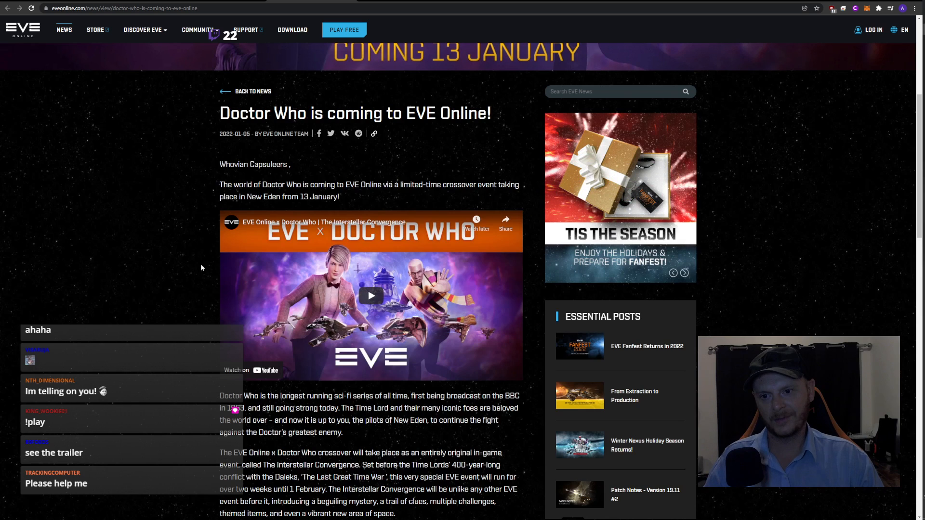
{"action": "scroll", "scroll_direction": "down", "scroll_amount": 3}
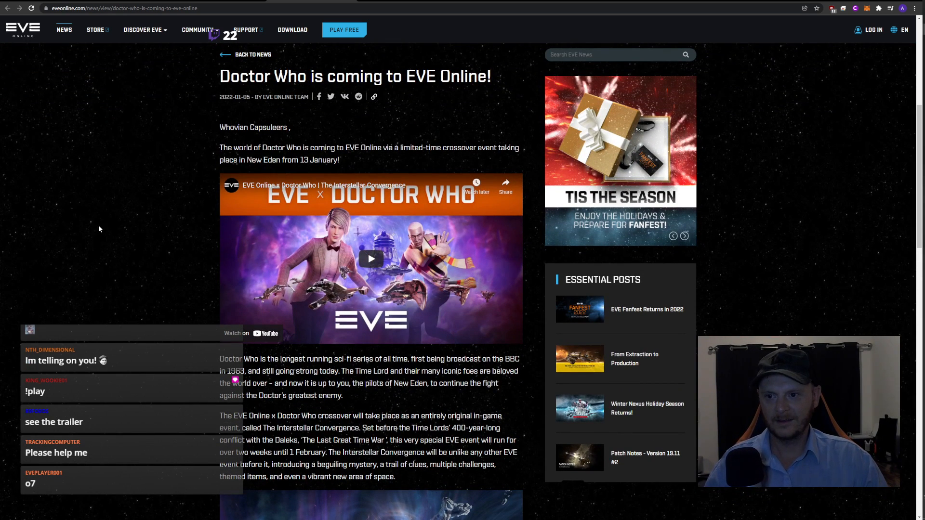
{"action": "left_click", "coordinate": [684, 236]}
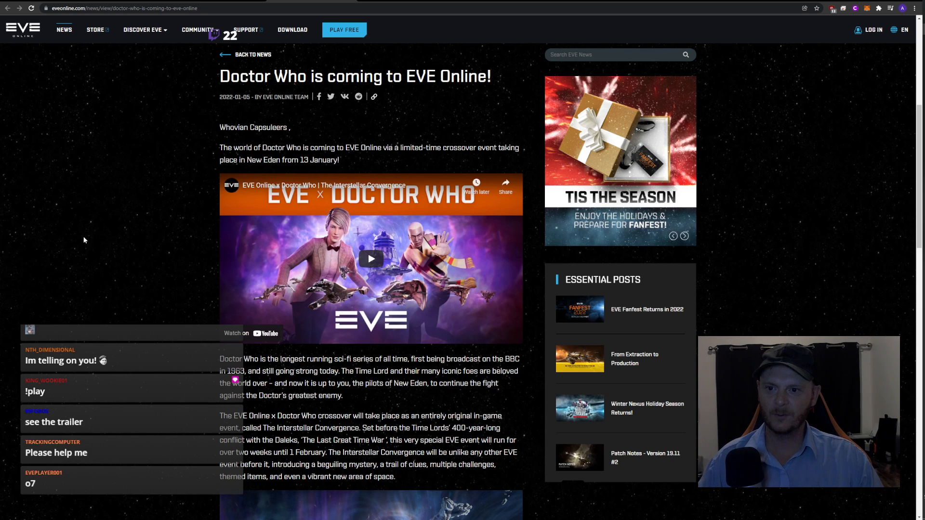
{"action": "scroll", "scroll_direction": "down", "scroll_amount": 3}
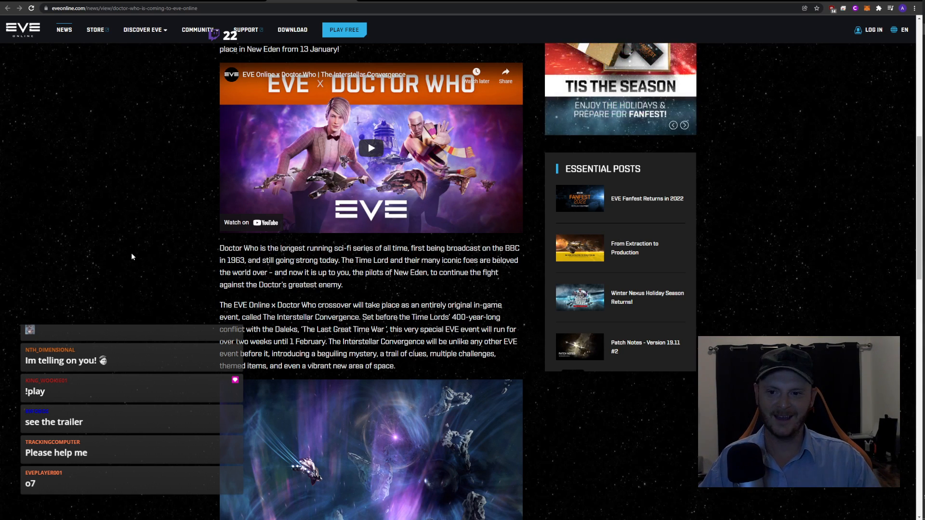
{"action": "scroll", "scroll_direction": "down", "scroll_amount": 3}
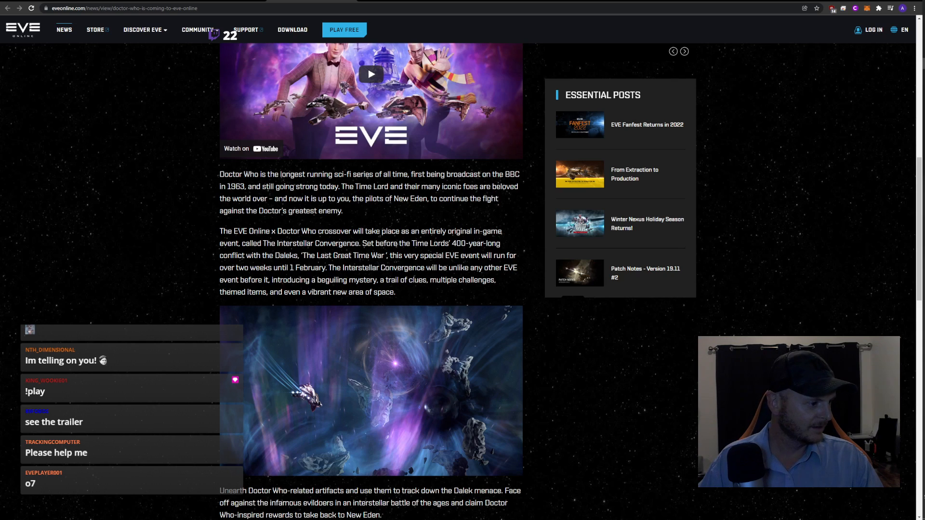
{"action": "mouse_move", "coordinate": [660, 416]}
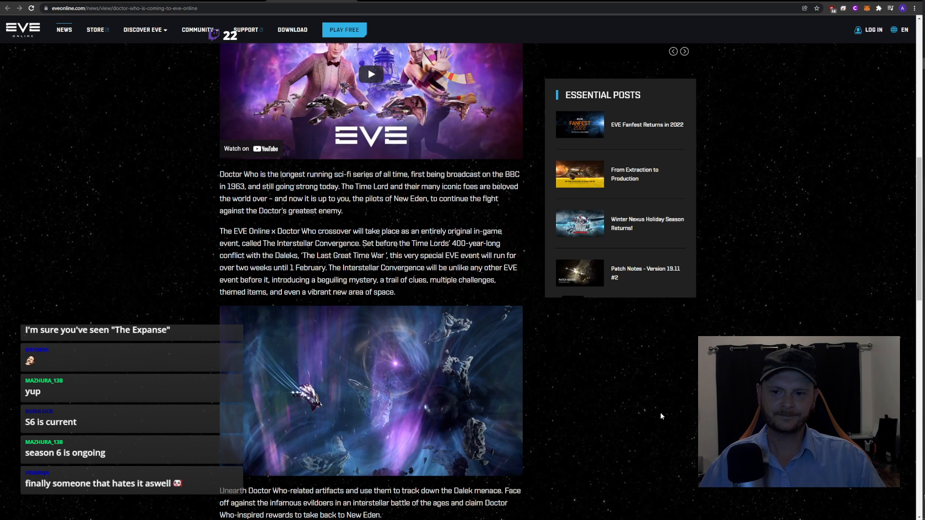
{"action": "mouse_move", "coordinate": [222, 182]}
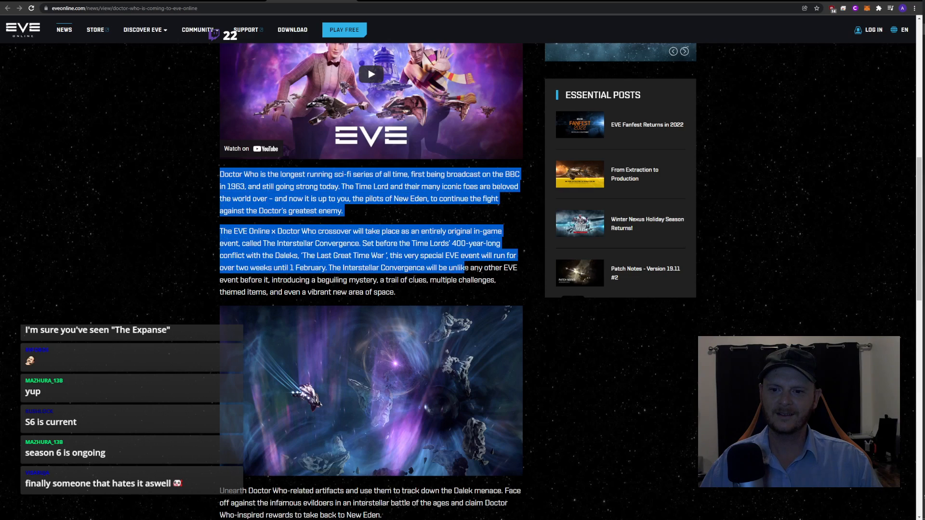
{"action": "scroll", "scroll_direction": "down", "scroll_amount": 3}
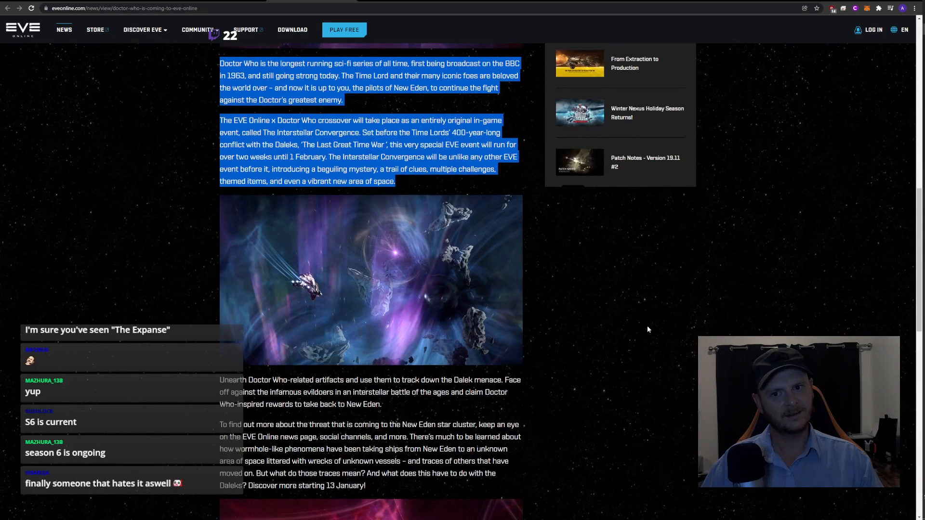
{"action": "scroll", "scroll_direction": "down", "scroll_amount": 3}
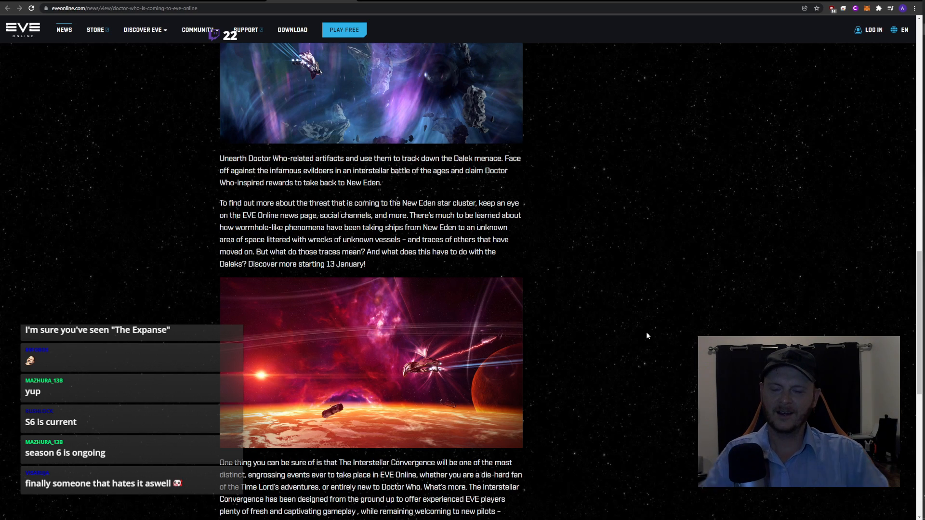
{"action": "scroll", "scroll_direction": "up", "scroll_amount": 3}
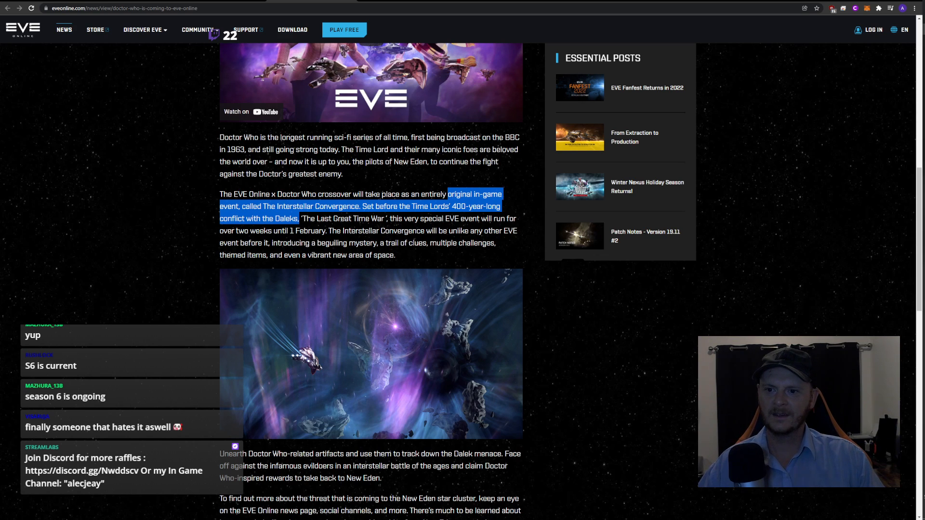
{"action": "scroll", "scroll_direction": "down", "scroll_amount": 3}
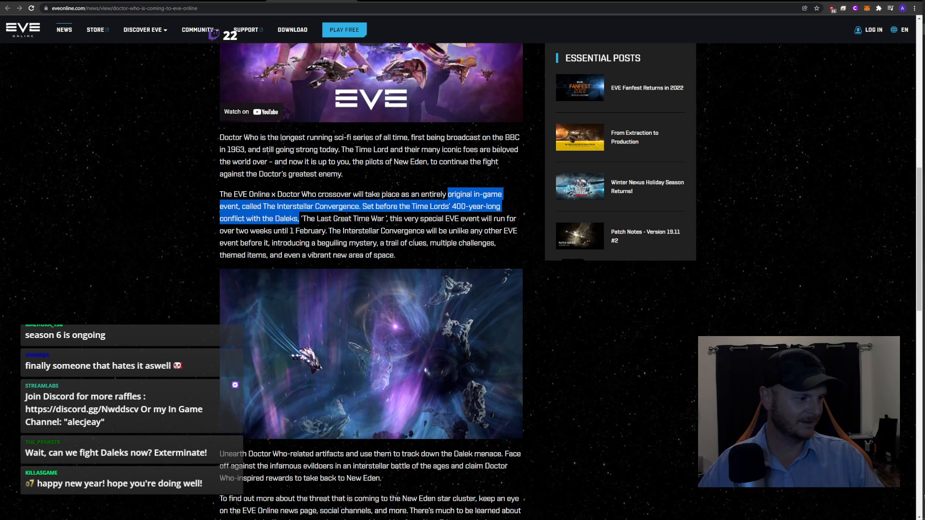
{"action": "mouse_move", "coordinate": [626, 360]}
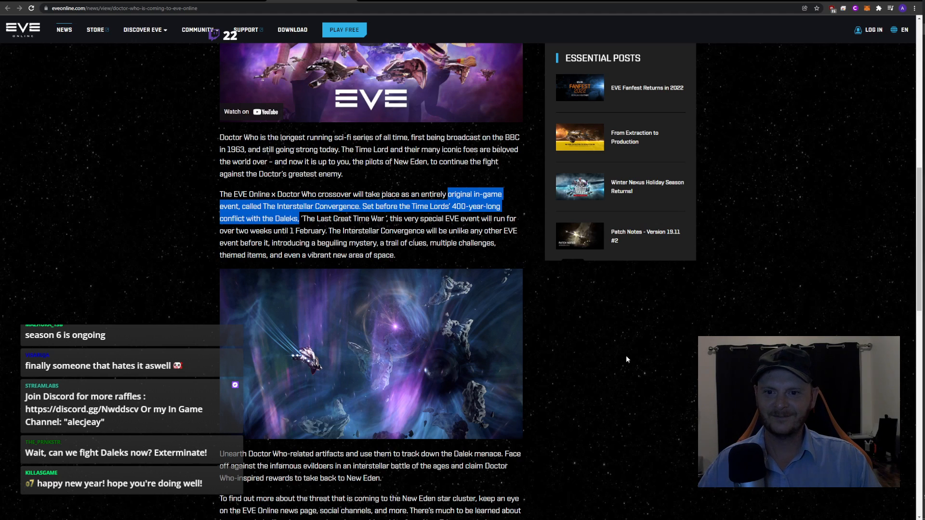
{"action": "mouse_move", "coordinate": [687, 362]}
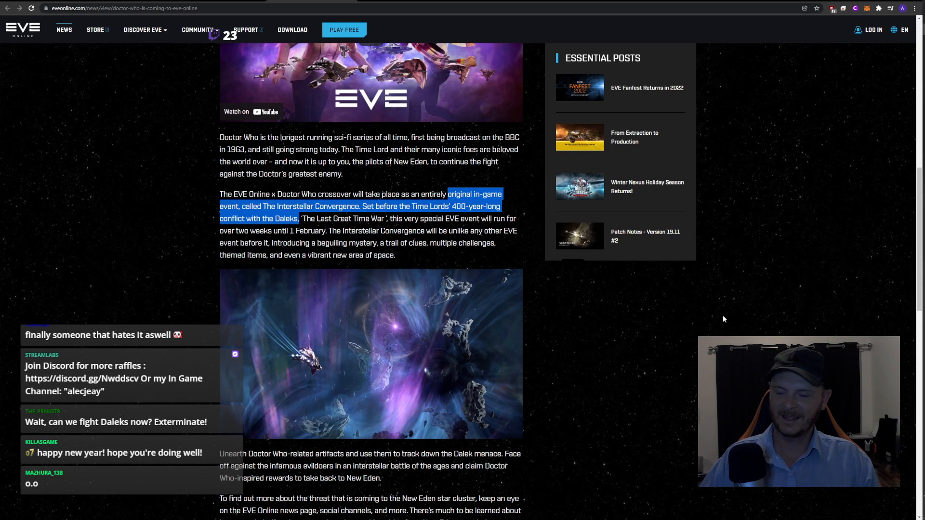
{"action": "mouse_move", "coordinate": [605, 304]}
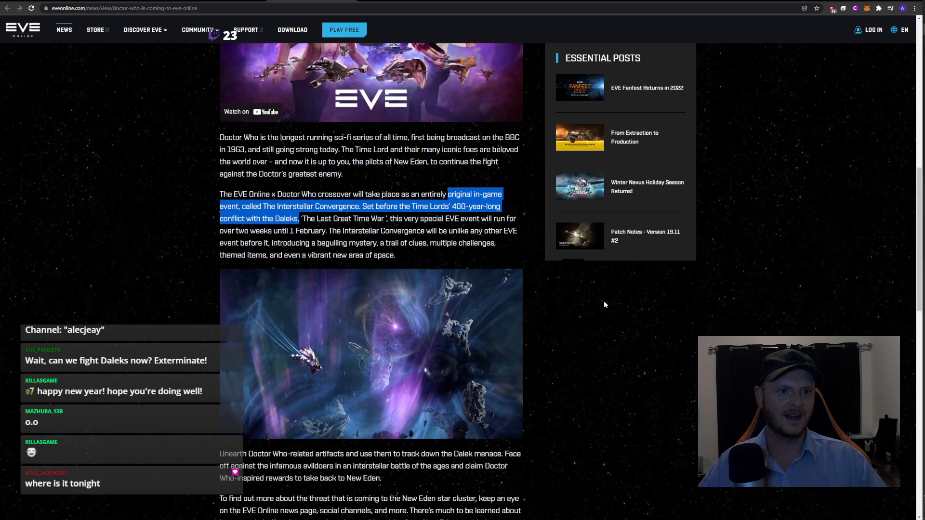
{"action": "mouse_move", "coordinate": [801, 209]}
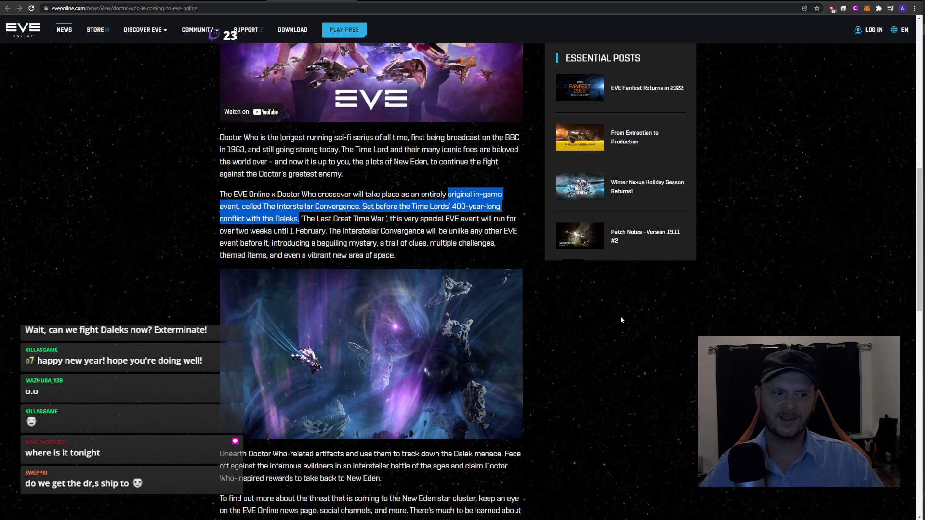
{"action": "mouse_move", "coordinate": [696, 355]}
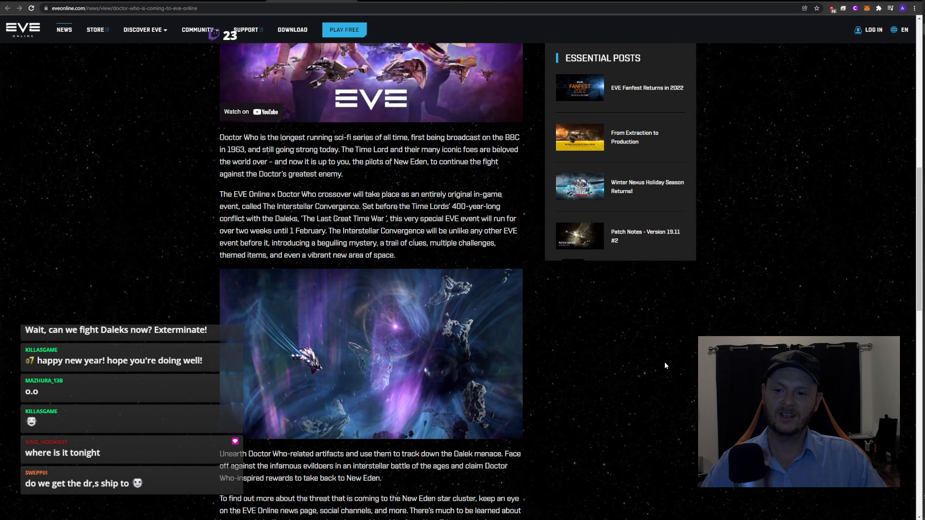
Scroll through the Dalek passage to the paragraphs about hunting the Dalek menace and the 13 January start
{"action": "scroll", "scroll_direction": "down", "scroll_amount": 3}
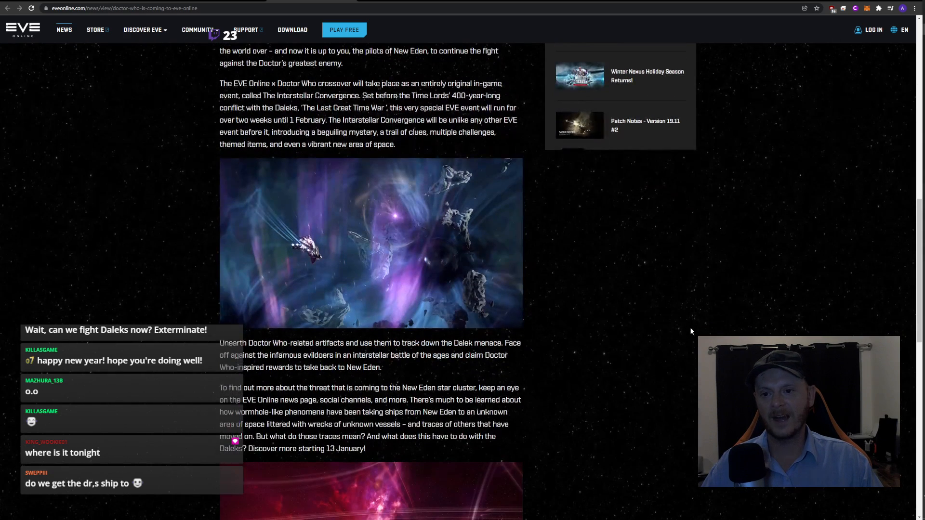
{"action": "scroll", "scroll_direction": "down", "scroll_amount": 3}
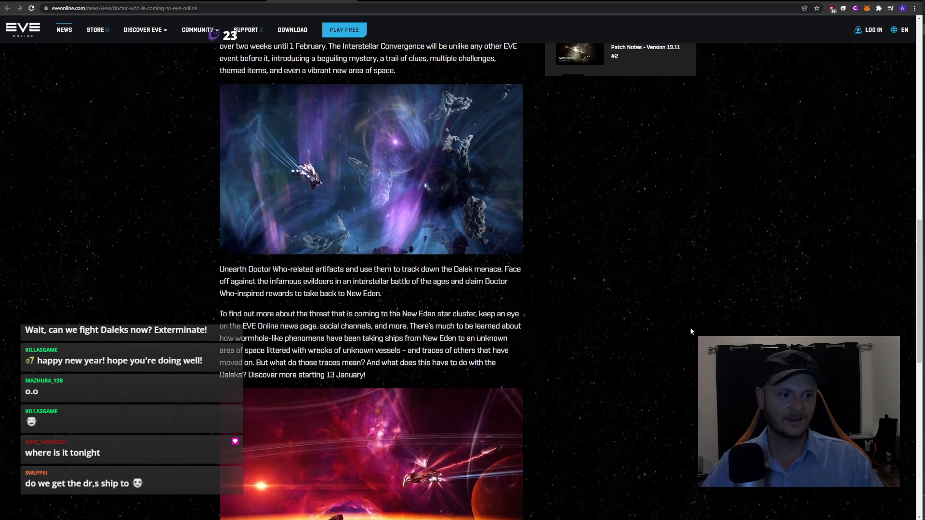
{"action": "scroll", "scroll_direction": "up", "scroll_amount": 3}
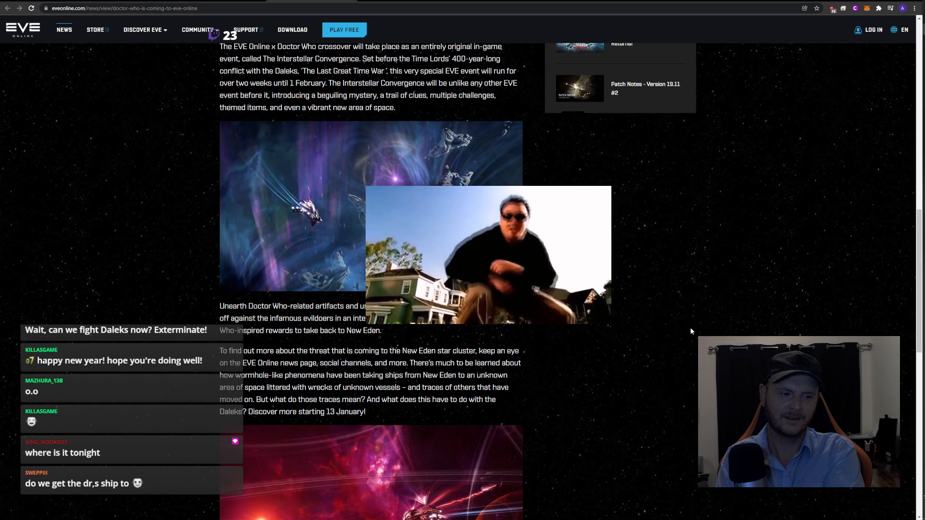
{"action": "scroll", "scroll_direction": "up", "scroll_amount": 3}
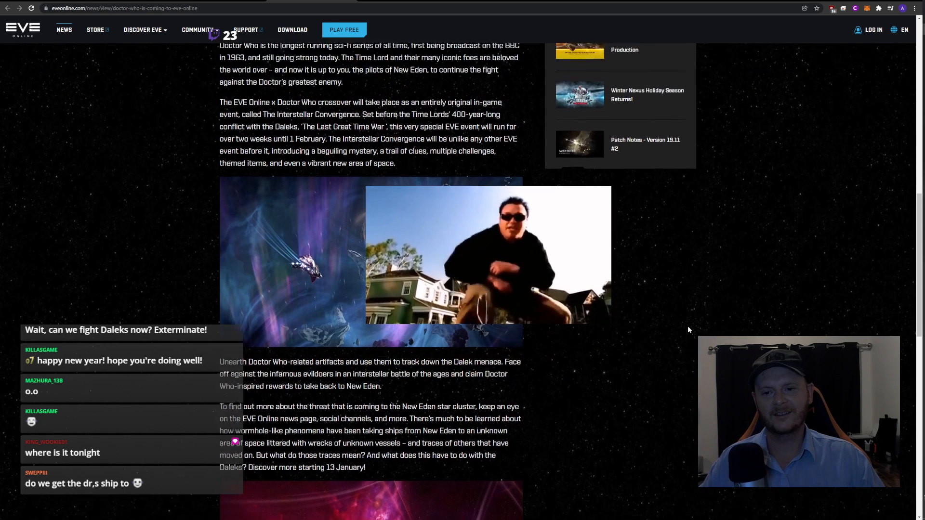
{"action": "scroll", "scroll_direction": "down", "scroll_amount": 3}
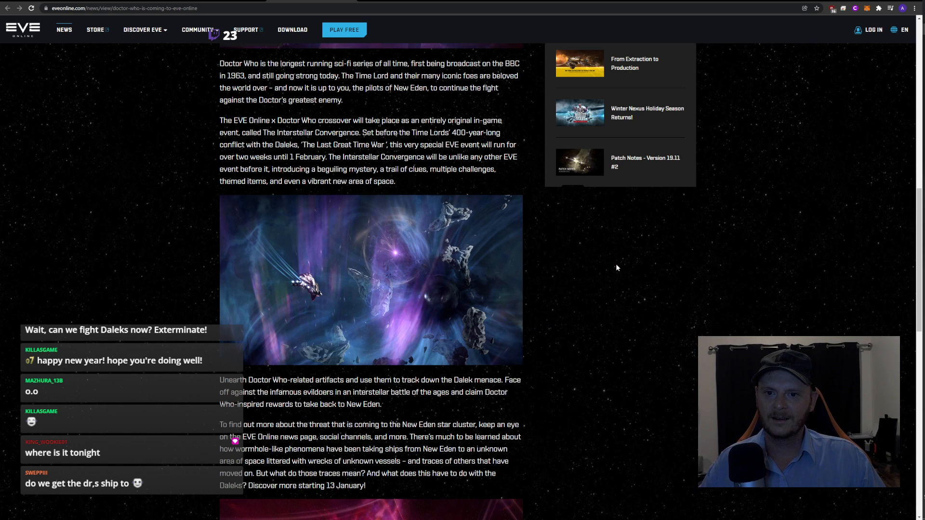
{"action": "mouse_move", "coordinate": [620, 271]}
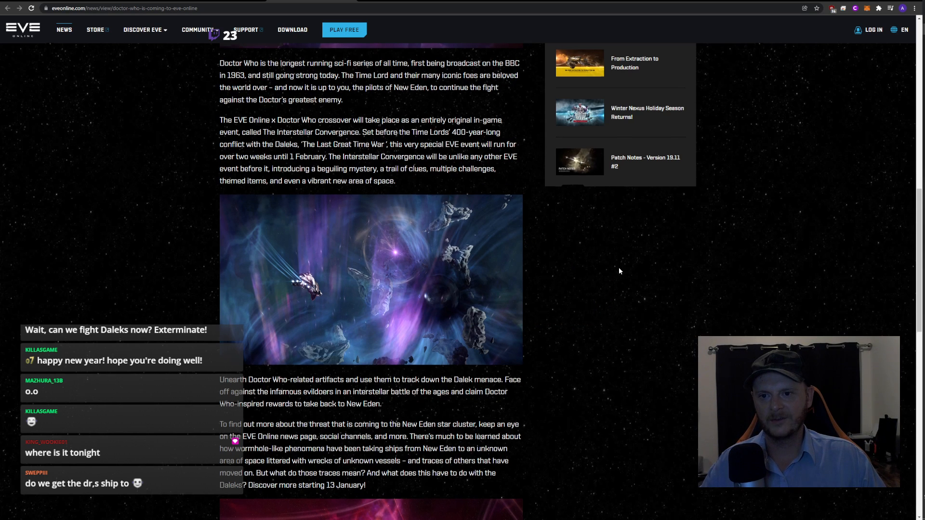
{"action": "scroll", "scroll_direction": "down", "scroll_amount": 3}
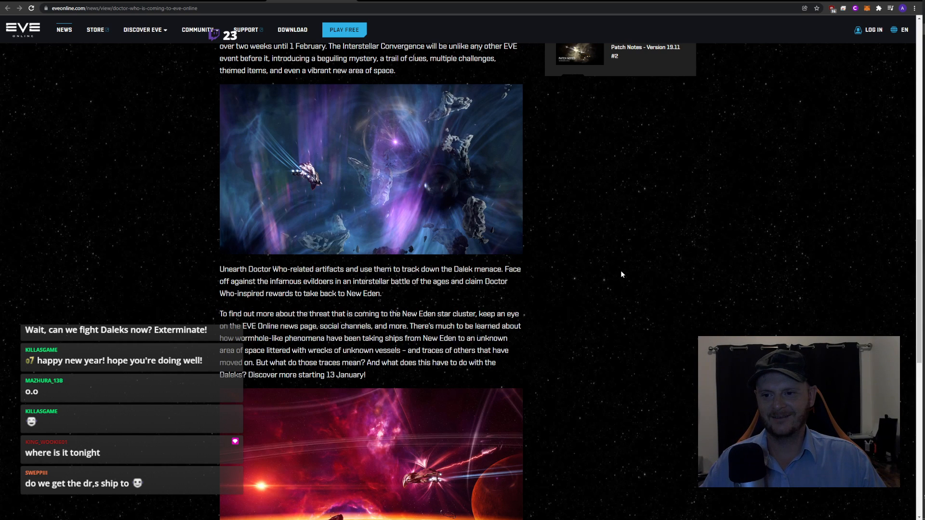
{"action": "scroll", "scroll_direction": "down", "scroll_amount": 3}
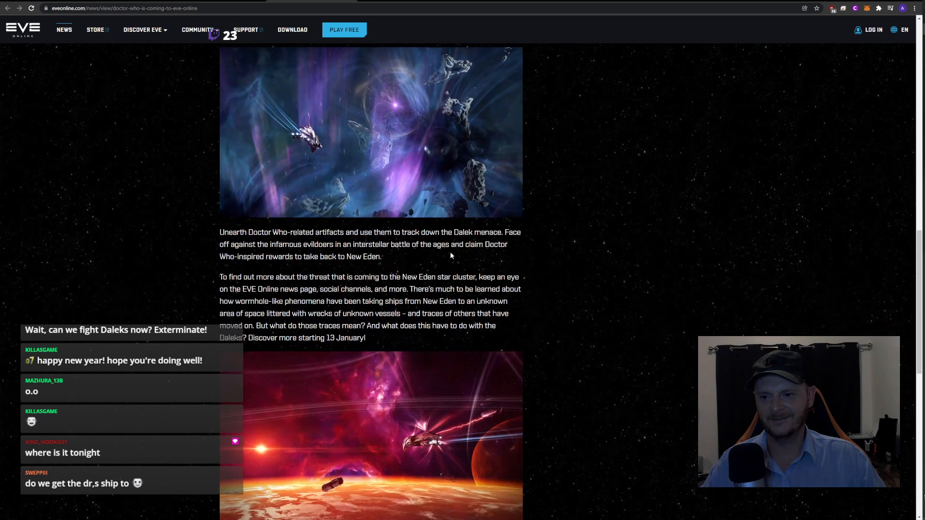
{"action": "mouse_move", "coordinate": [451, 242]}
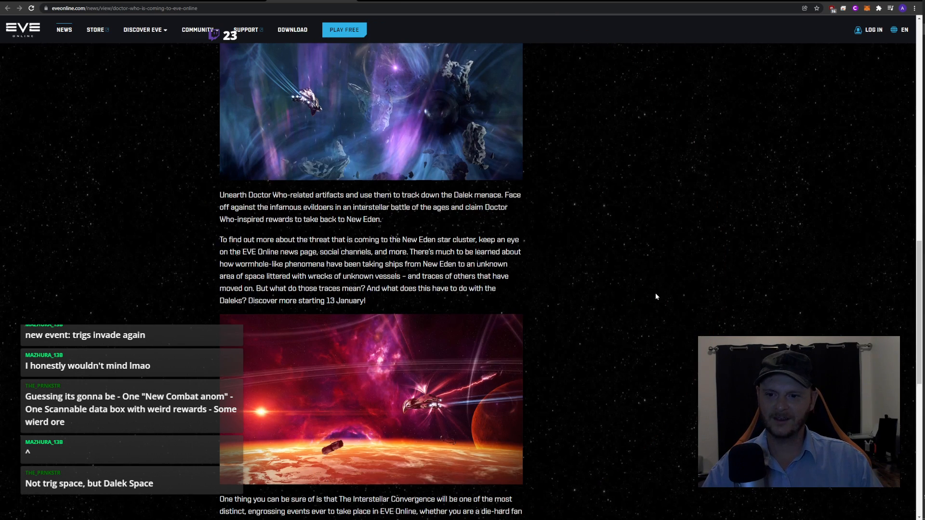
Scroll to the footer, back up to the closing paragraphs, and zoom the page in
{"action": "scroll", "scroll_direction": "down", "scroll_amount": 3}
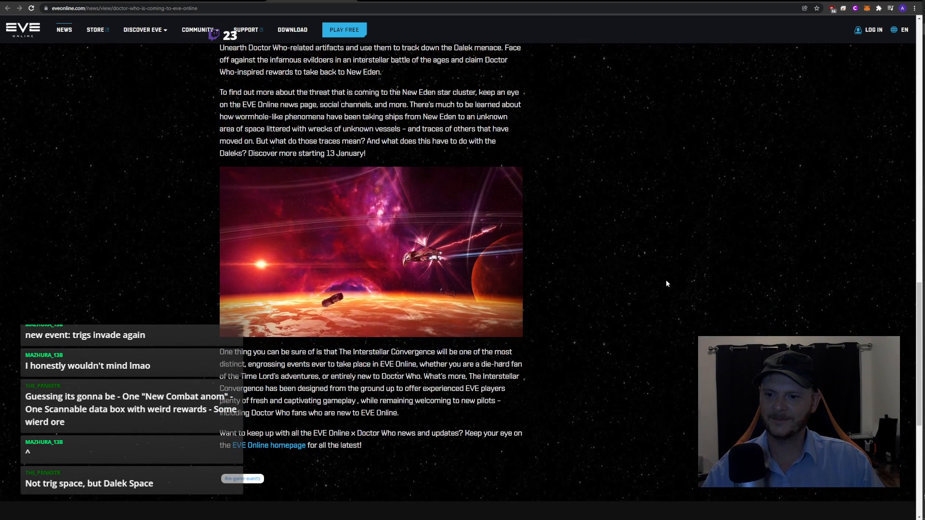
{"action": "scroll", "scroll_direction": "down", "scroll_amount": 3}
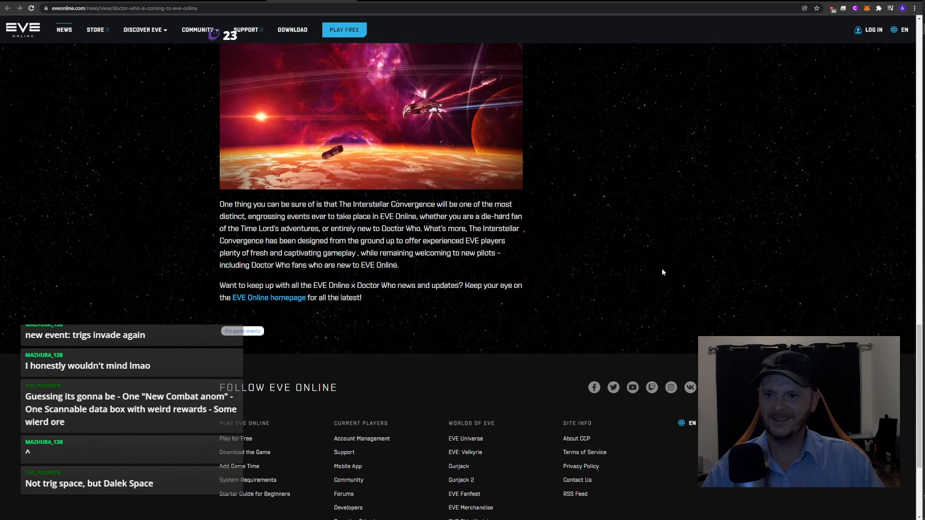
{"action": "scroll", "scroll_direction": "up", "scroll_amount": 3}
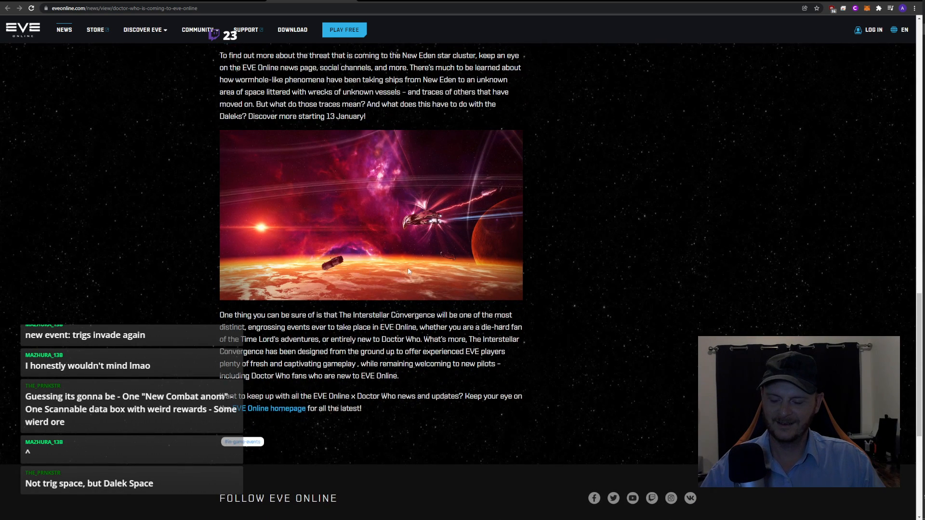
{"action": "key", "text": "ctrl+plus"}
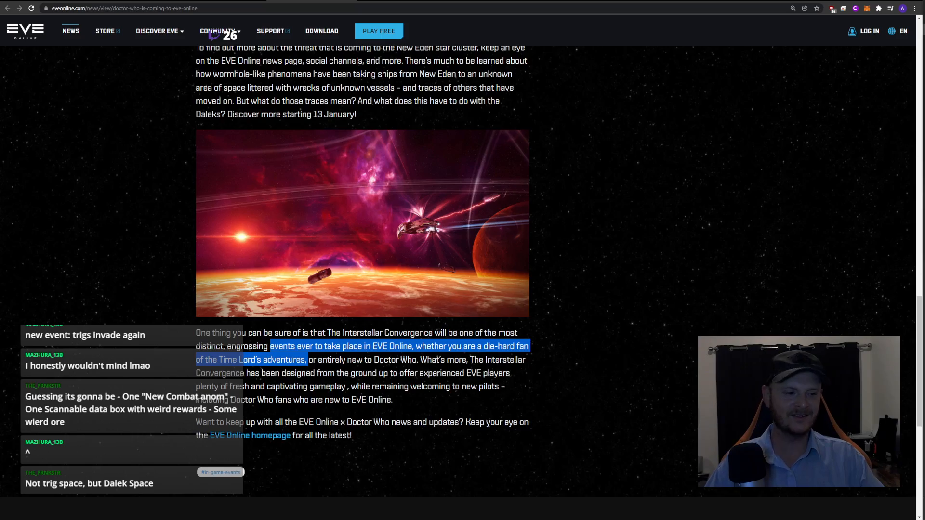
{"action": "mouse_move", "coordinate": [618, 317]}
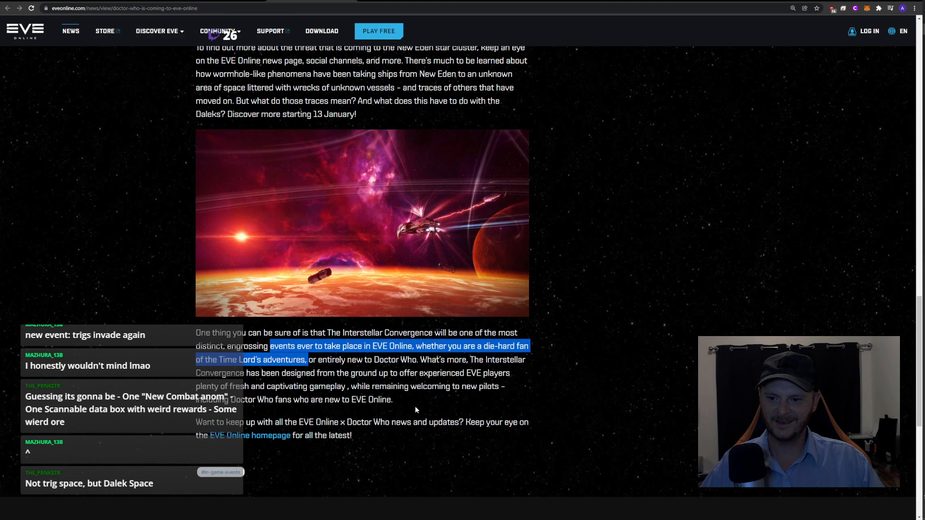
Nudge the article slightly lower, keeping the closing paragraphs in view
{"action": "scroll", "scroll_direction": "down", "scroll_amount": 3}
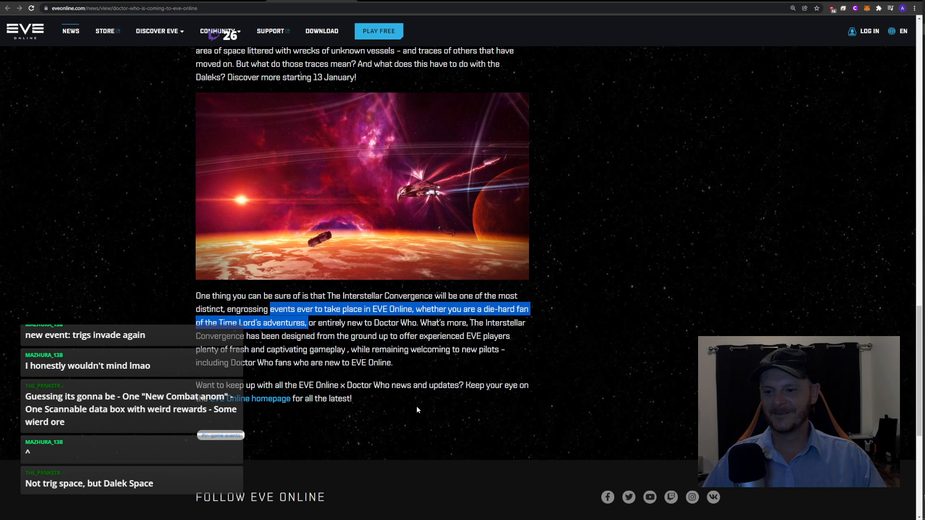
{"action": "mouse_move", "coordinate": [512, 361]}
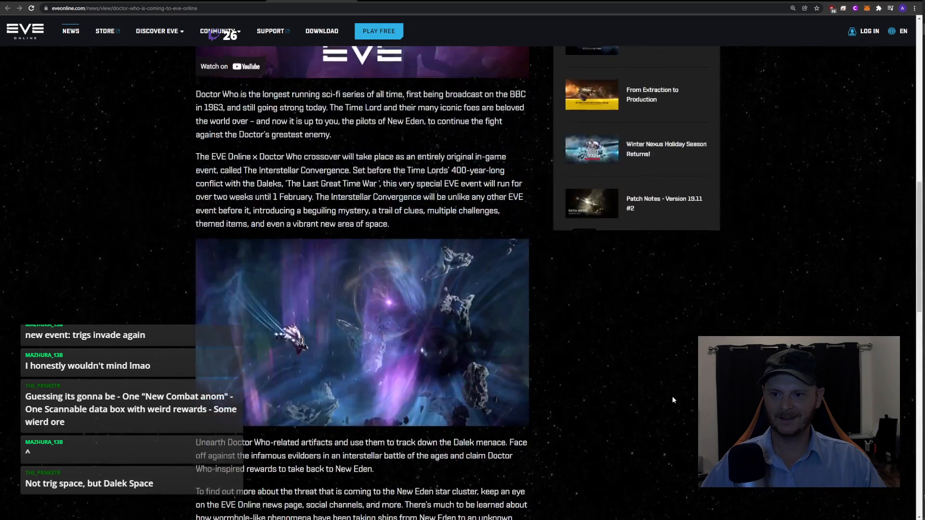
Scroll back to the article title and click on the page near the embedded trailer
{"action": "scroll", "scroll_direction": "up", "scroll_amount": 3}
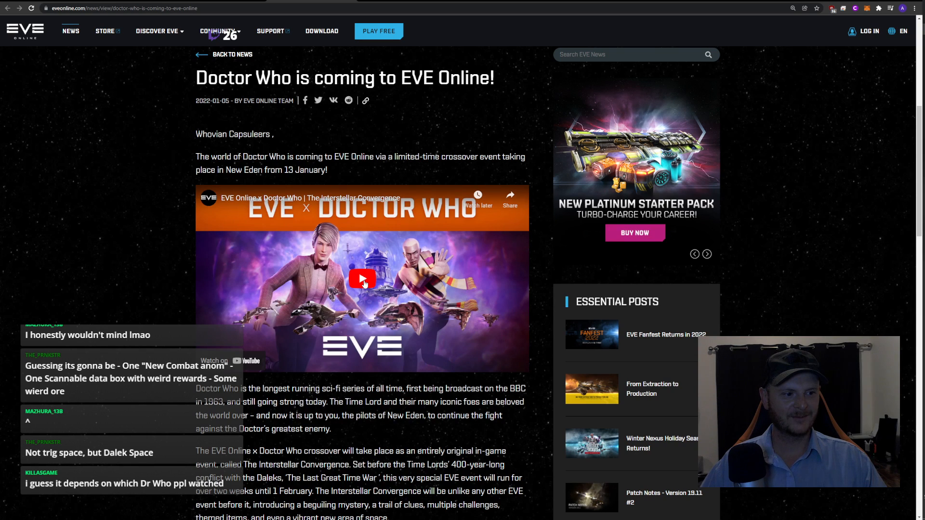
{"action": "left_click", "coordinate": [706, 253]}
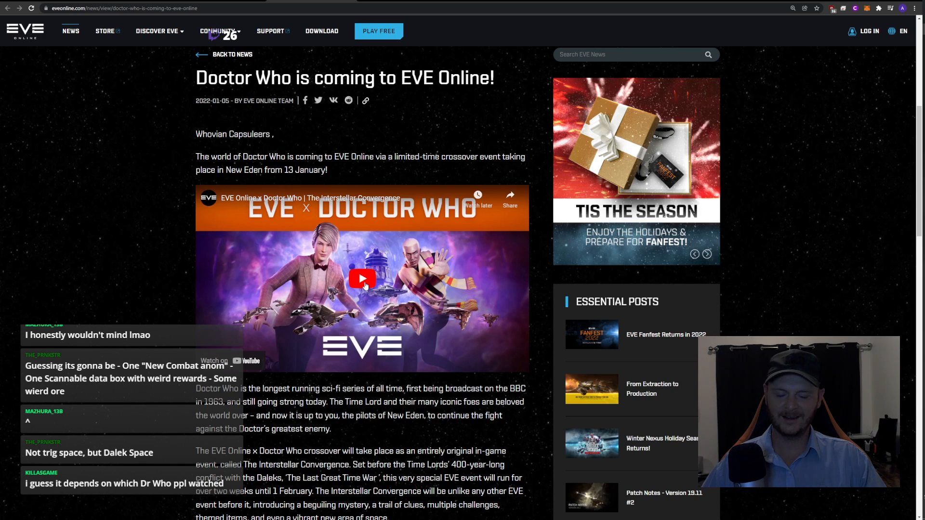
{"action": "left_click", "coordinate": [706, 254]}
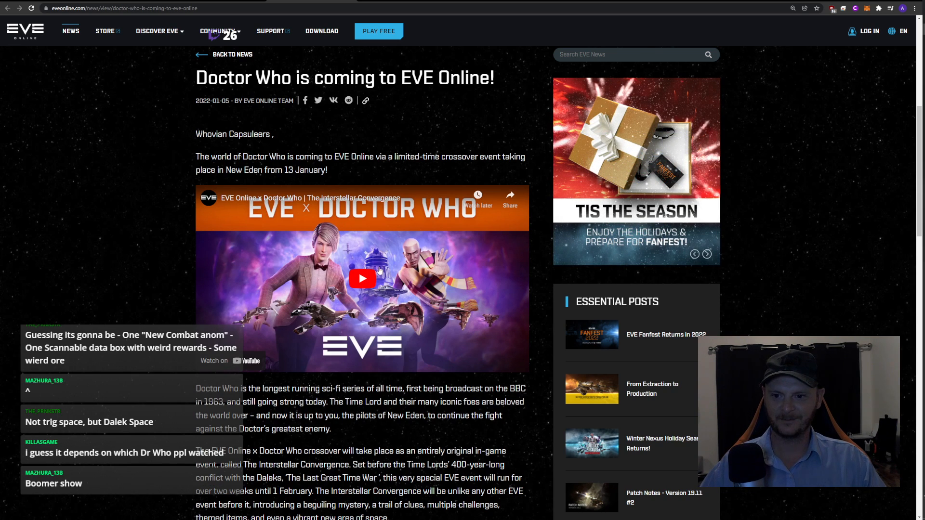
Start the embedded EVE Online x Doctor Who trailer and let it run to the 'Coming 13 January' card
{"action": "left_click", "coordinate": [362, 278]}
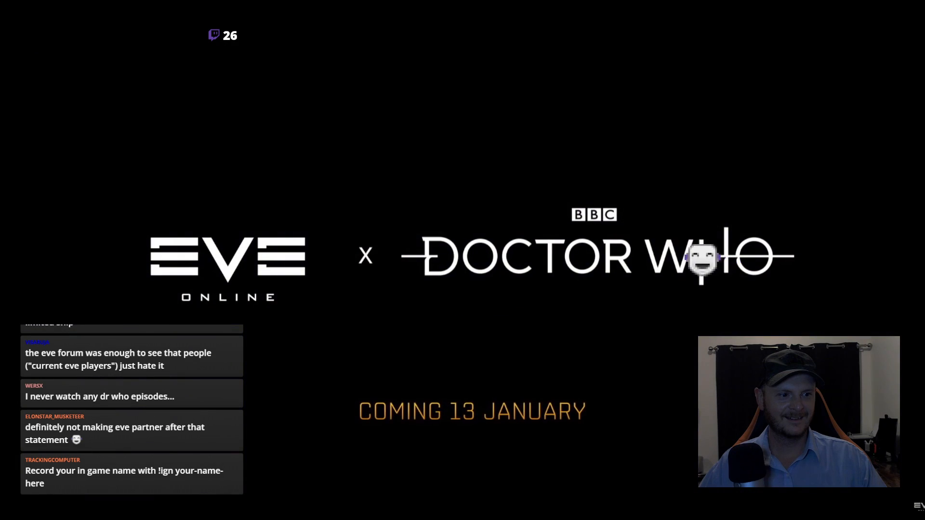
{"action": "mouse_move", "coordinate": [461, 260]}
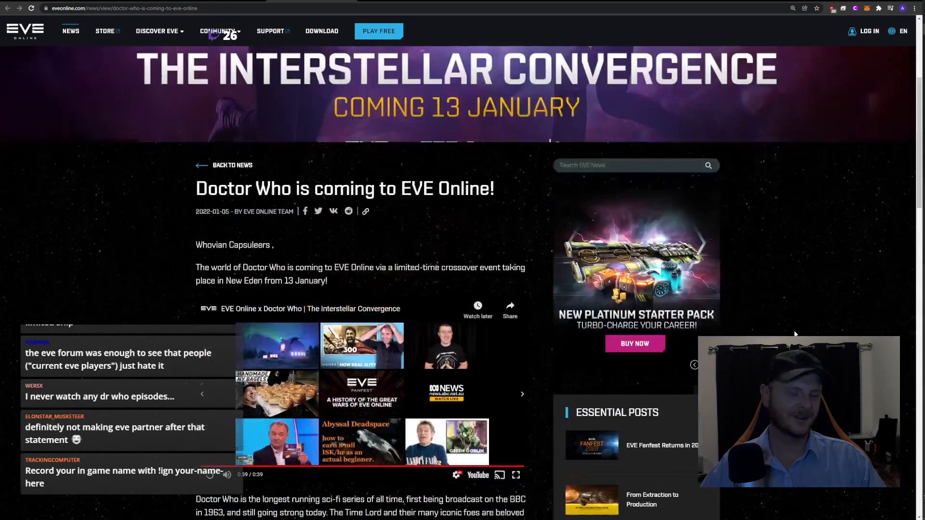
Scroll the finished article back up to the Interstellar Convergence header banner
{"action": "scroll", "scroll_direction": "up", "scroll_amount": 3}
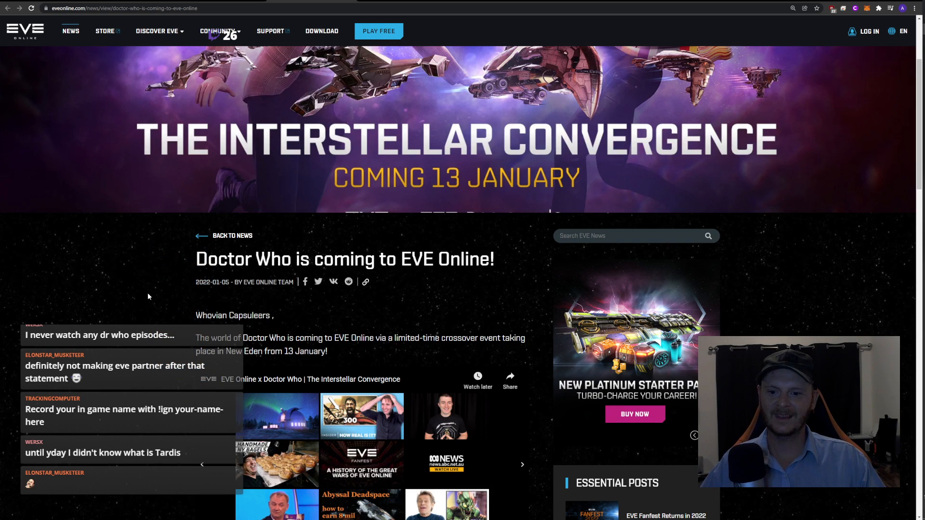
{"action": "scroll", "scroll_direction": "down", "scroll_amount": 3}
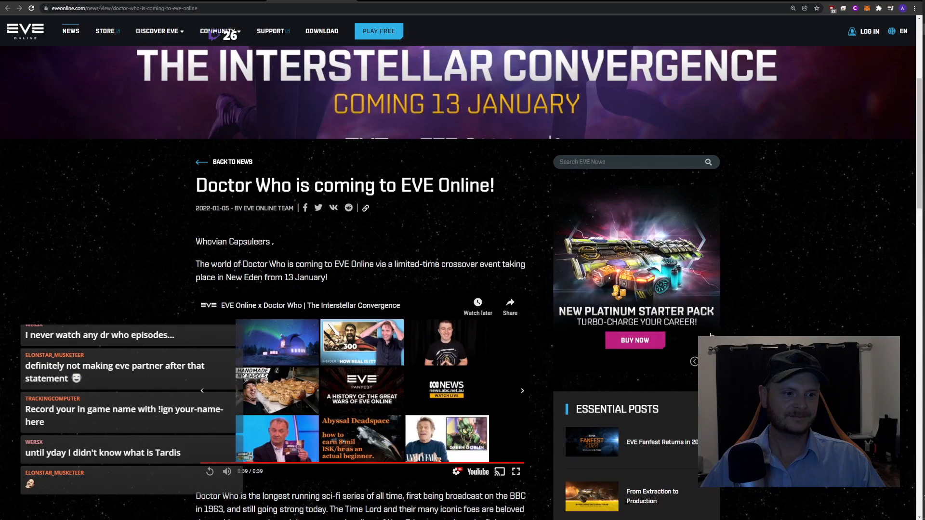
{"action": "scroll", "scroll_direction": "up", "scroll_amount": 3}
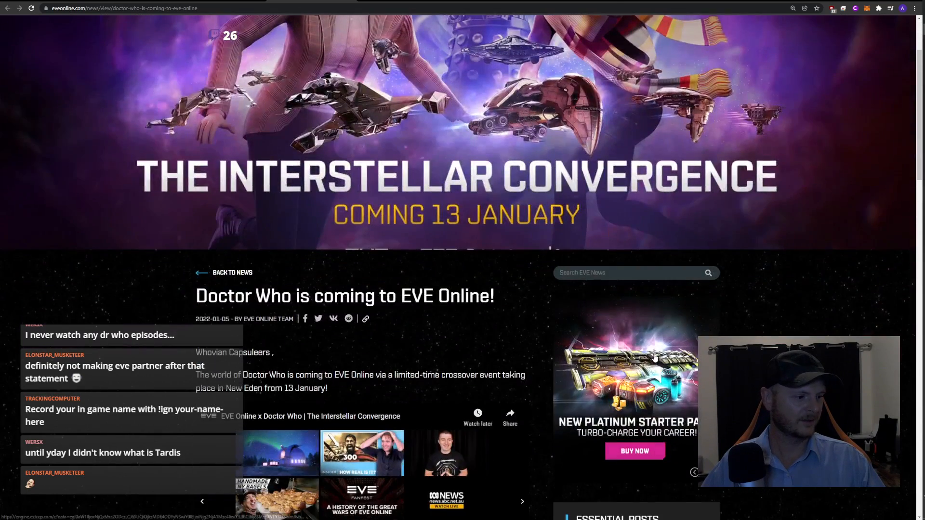